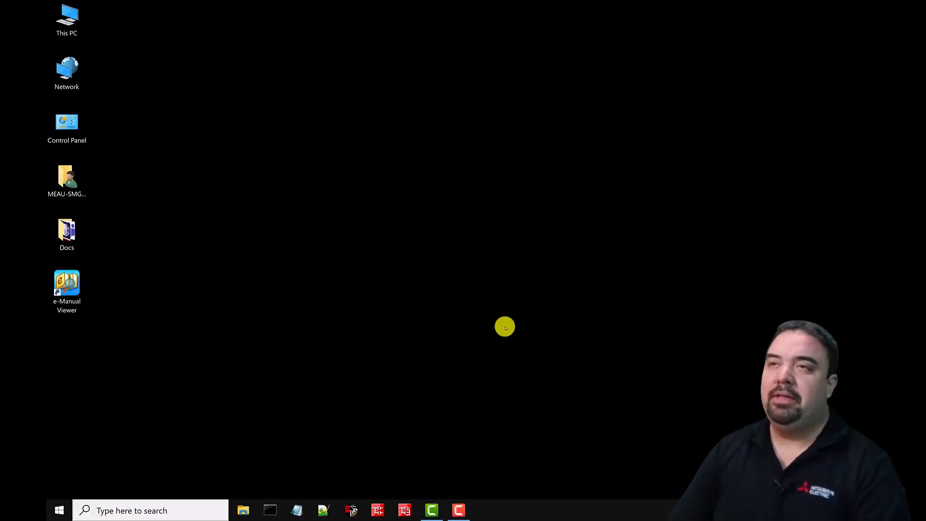
{"action": "mouse_move", "coordinate": [427, 388]}
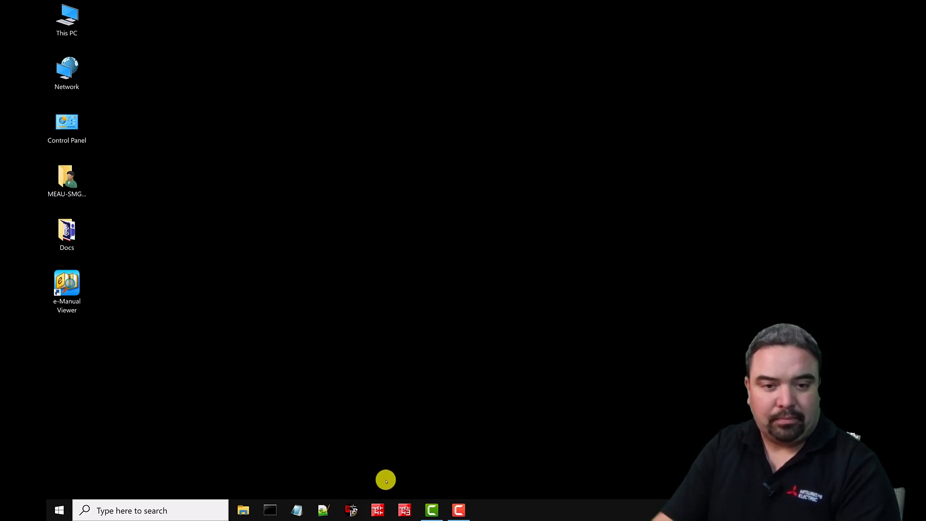
{"action": "mouse_move", "coordinate": [379, 411]}
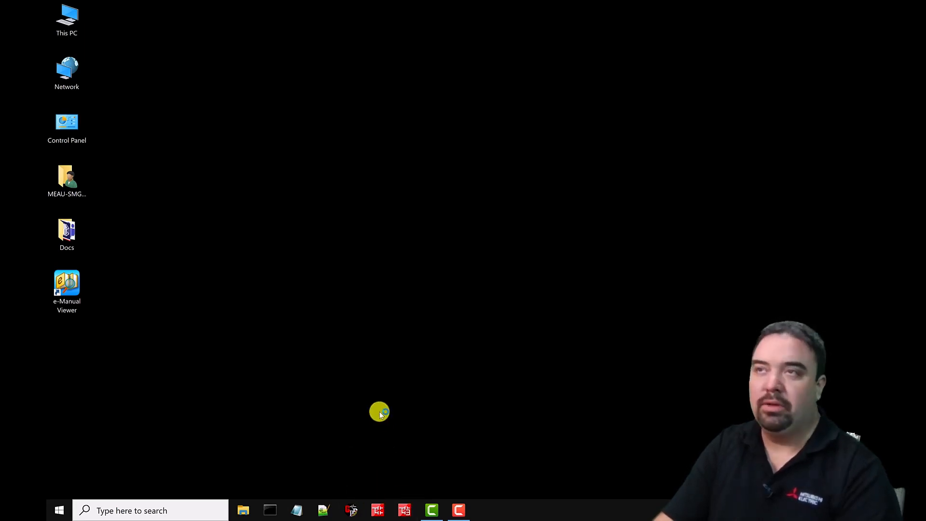
{"action": "mouse_move", "coordinate": [407, 392]}
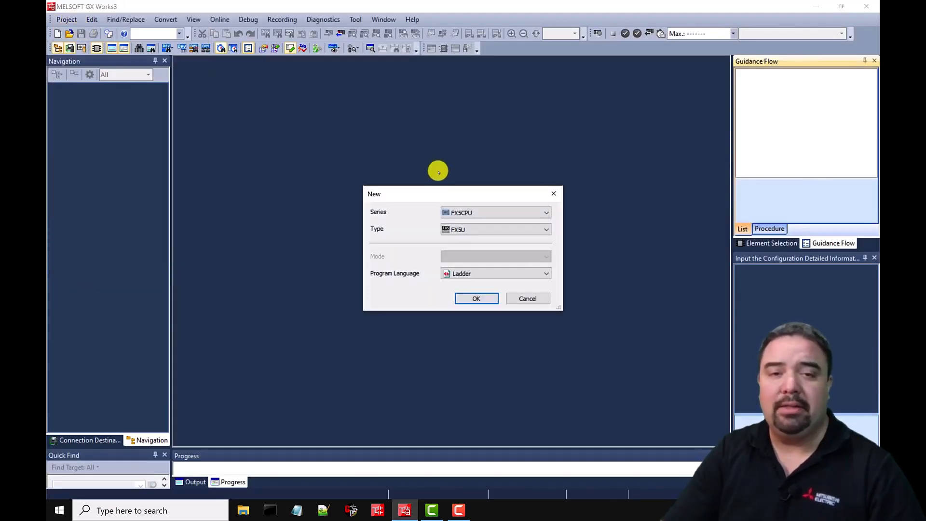
Create a new project with FX5CPU series, FX5U type and Ladder language.
{"action": "left_click", "coordinate": [544, 212]}
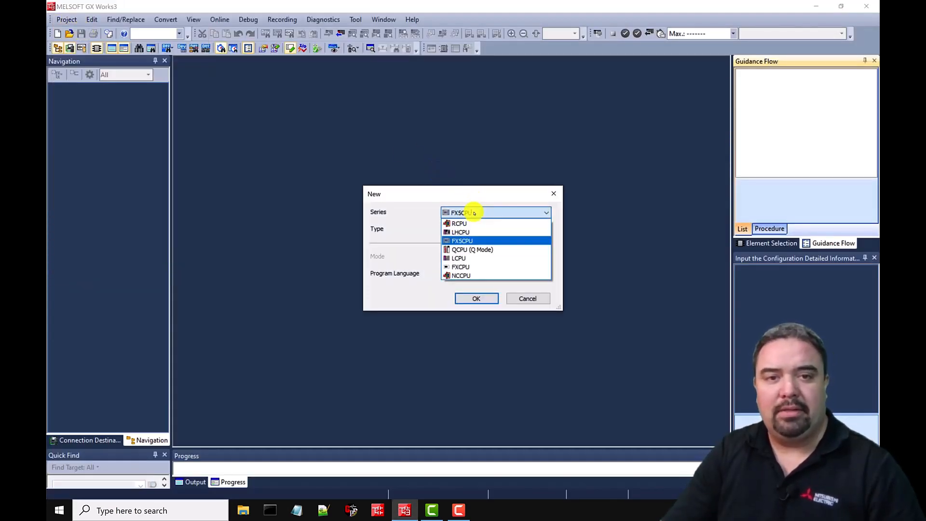
{"action": "mouse_move", "coordinate": [477, 213]}
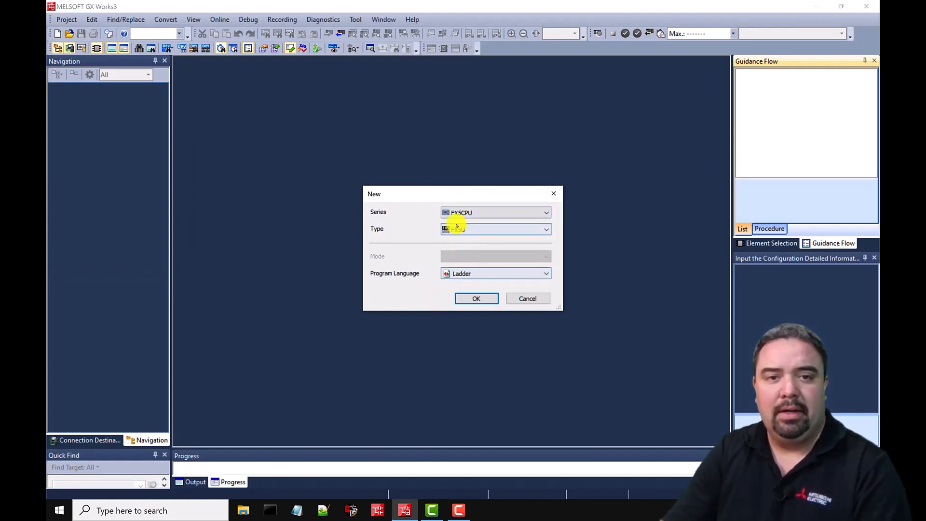
{"action": "left_click", "coordinate": [545, 229]}
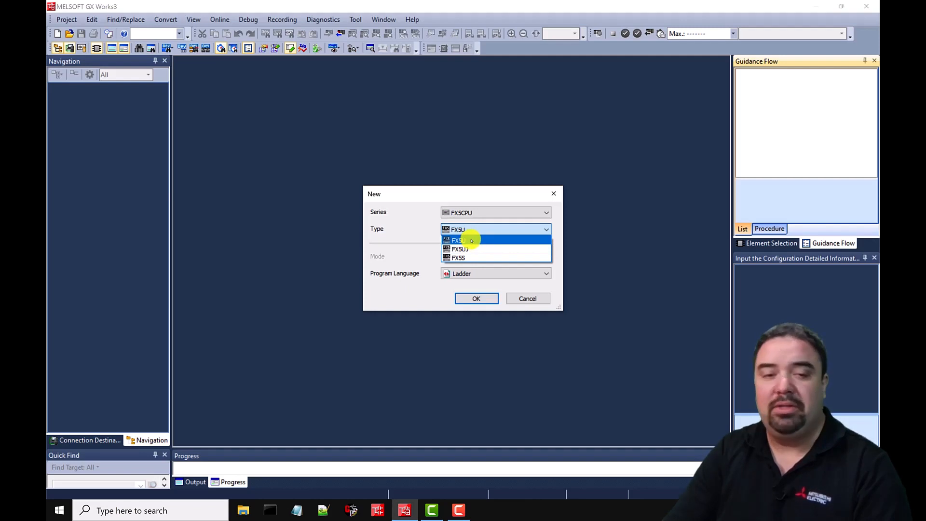
{"action": "left_click", "coordinate": [457, 240]}
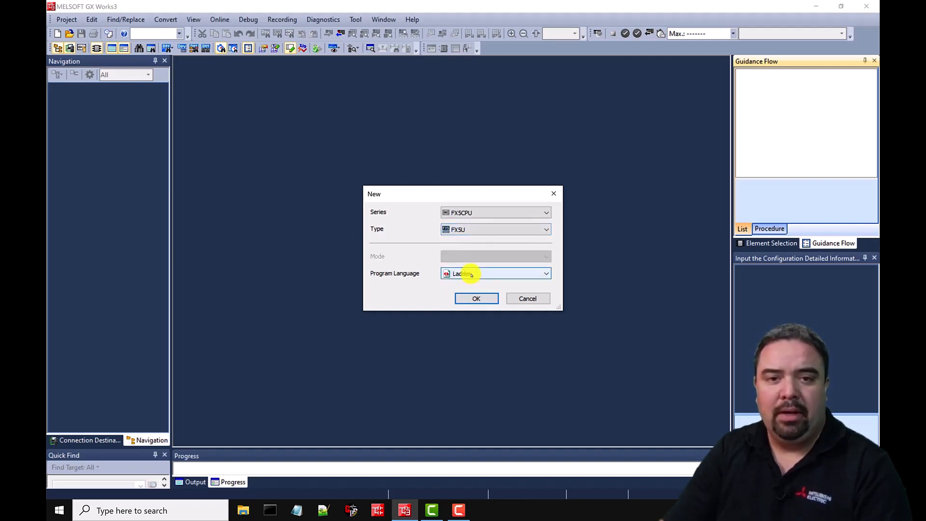
{"action": "left_click", "coordinate": [544, 273]}
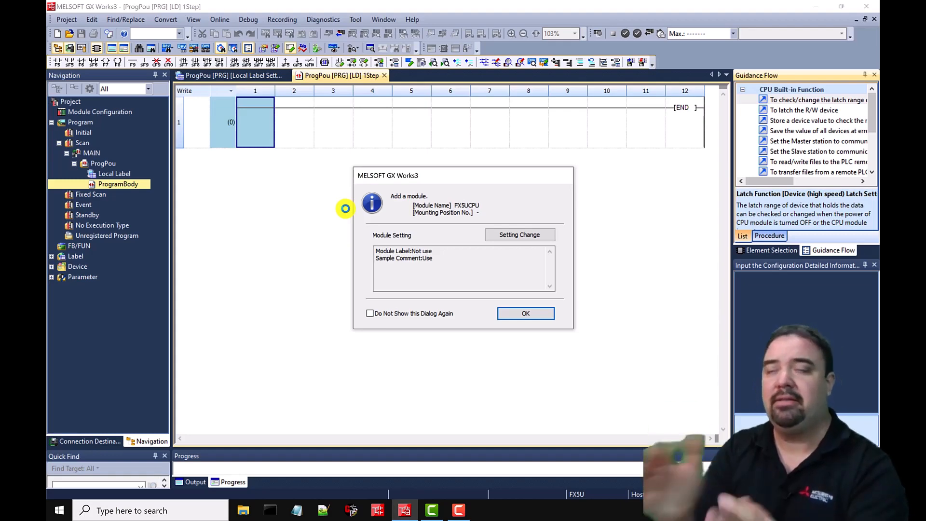
{"action": "mouse_move", "coordinate": [478, 278]}
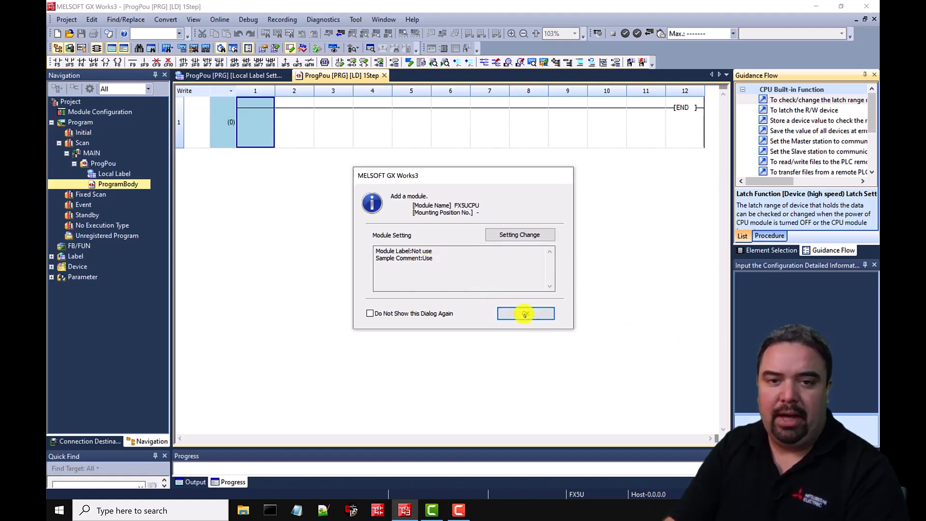
Accept the Add a module notice and the label editor option message.
{"action": "left_click", "coordinate": [524, 313]}
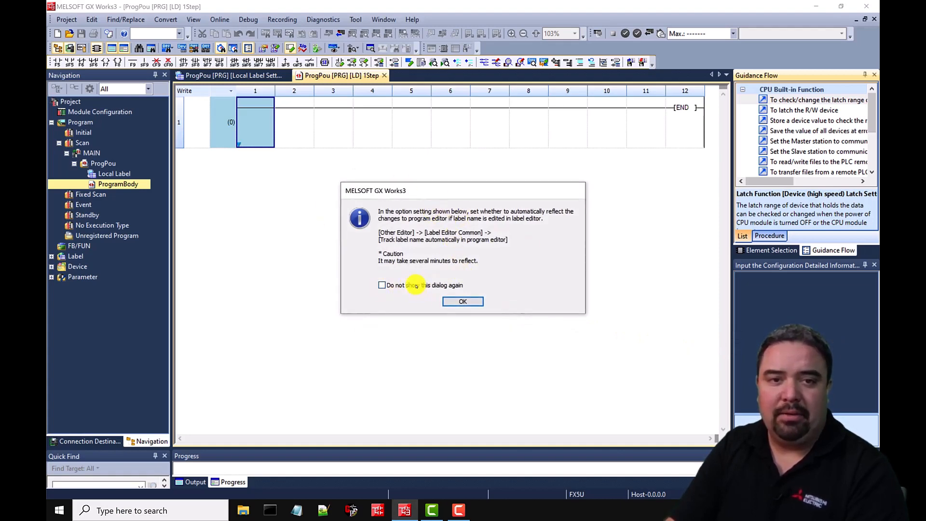
{"action": "left_click", "coordinate": [462, 301]}
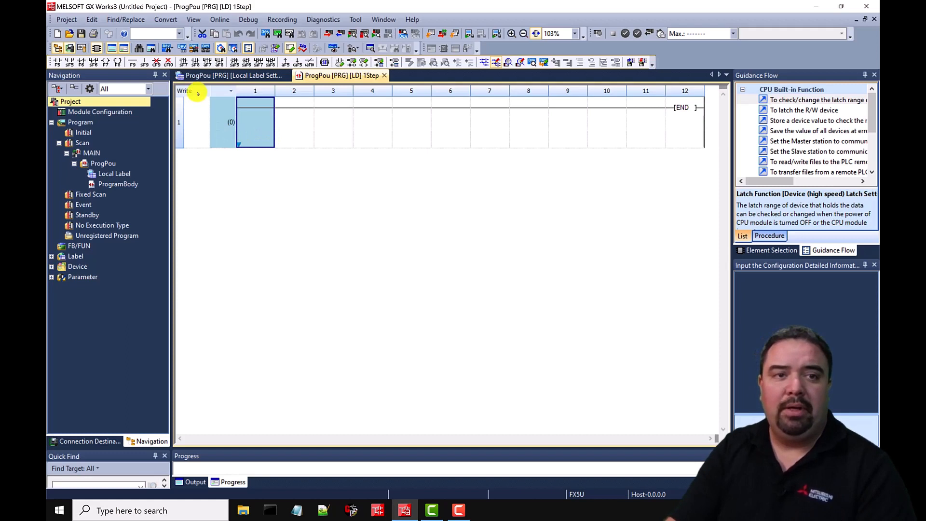
In Write mode, insert a rung above END holding an M0 normally open contact.
{"action": "left_click", "coordinate": [230, 90]}
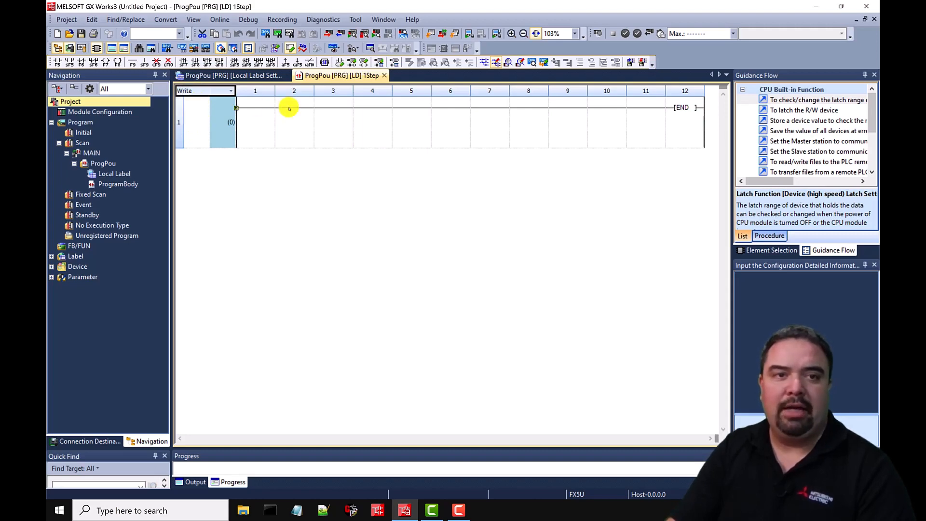
{"action": "left_click", "coordinate": [255, 121]}
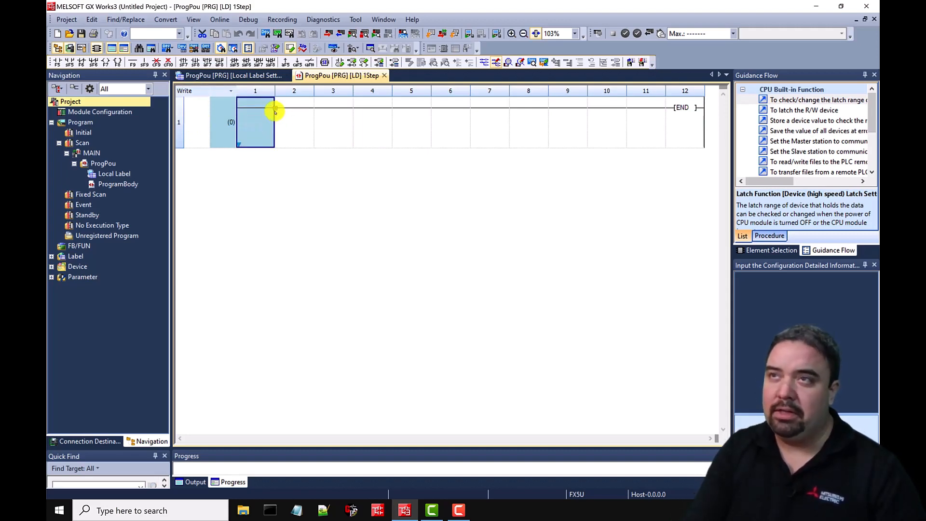
{"action": "key", "text": "shift+insert"}
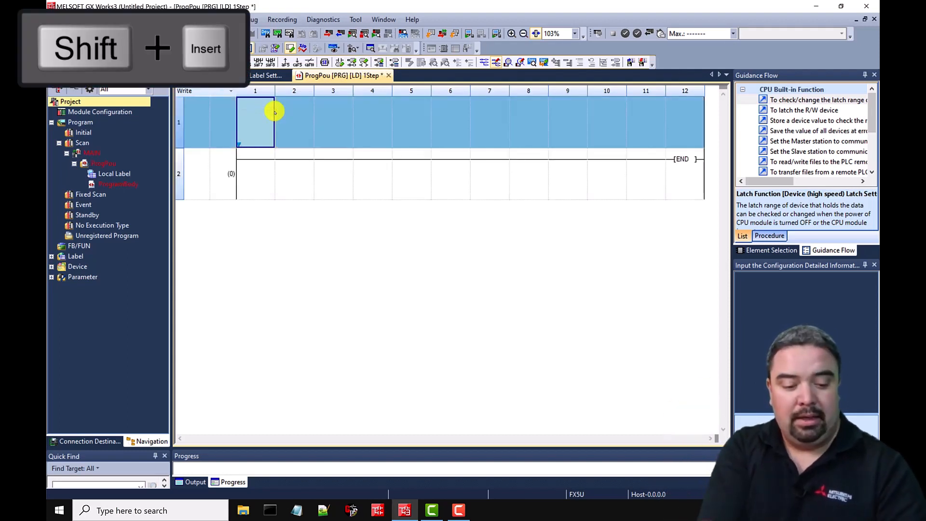
{"action": "key", "text": "shift+insert"}
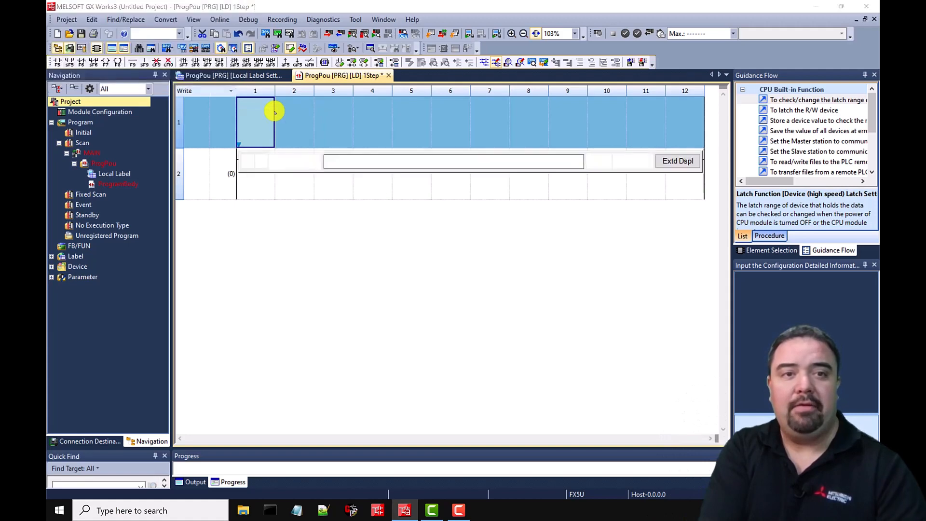
{"action": "key", "text": "f5"}
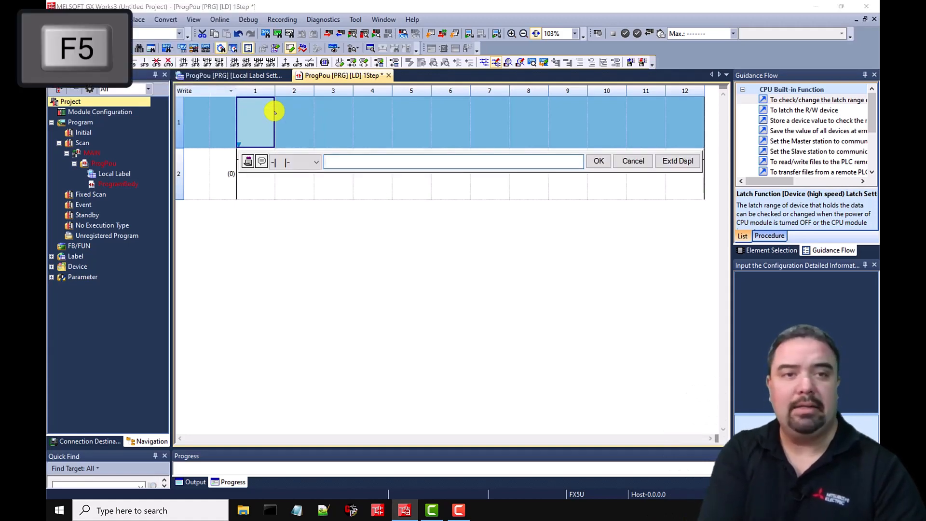
{"action": "type", "text": "M0"}
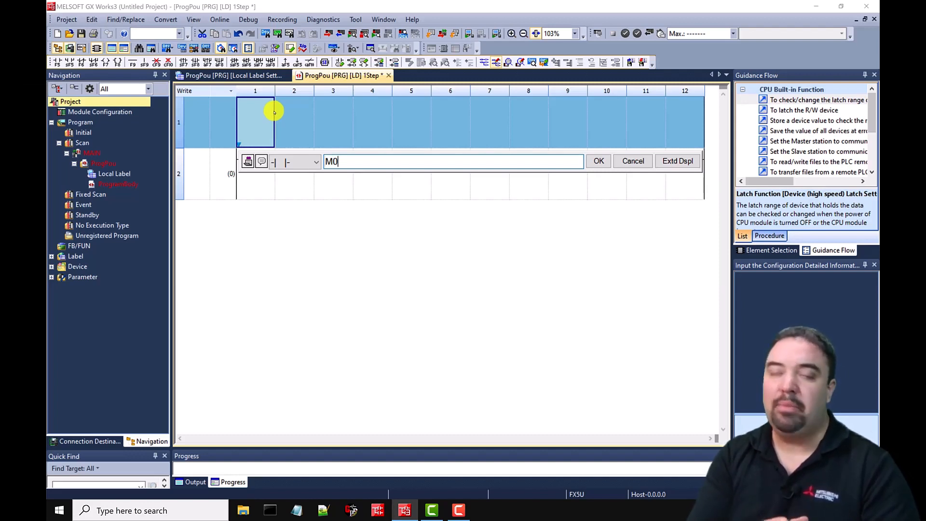
{"action": "left_click", "coordinate": [598, 161]}
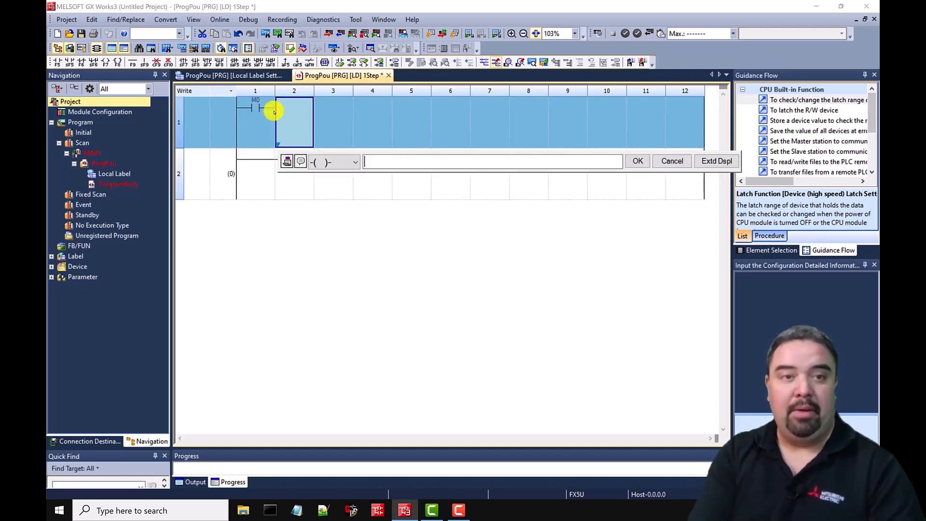
Place a Y0 output coil at the end of the M0 rung.
{"action": "type", "text": "y1"}
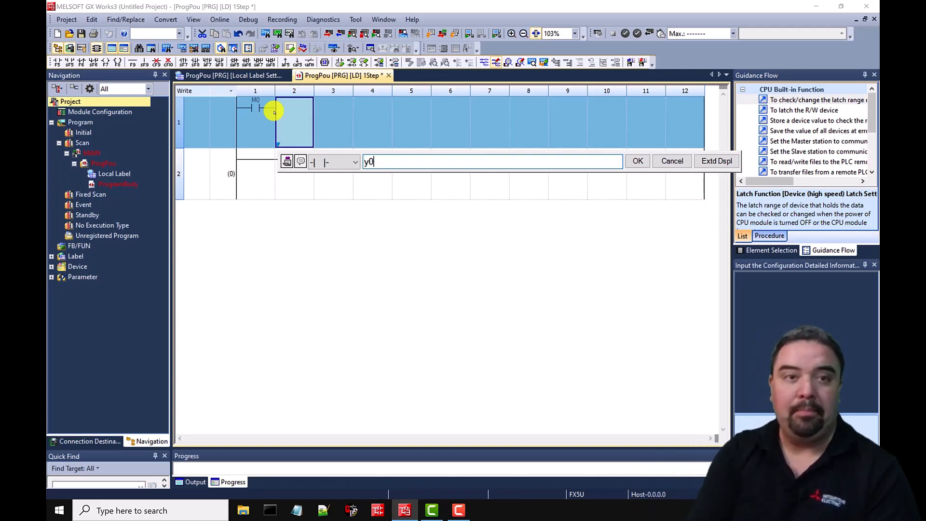
{"action": "left_click", "coordinate": [637, 161]}
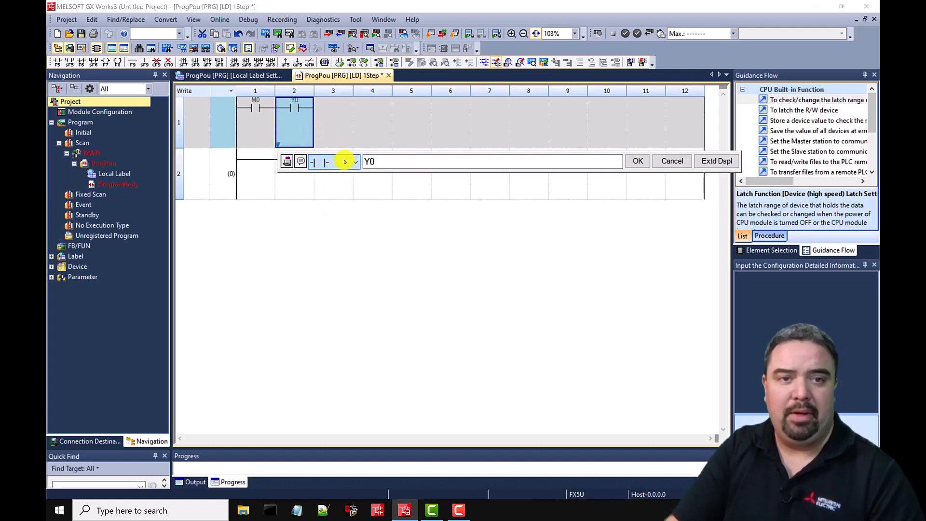
{"action": "key", "text": "F7"}
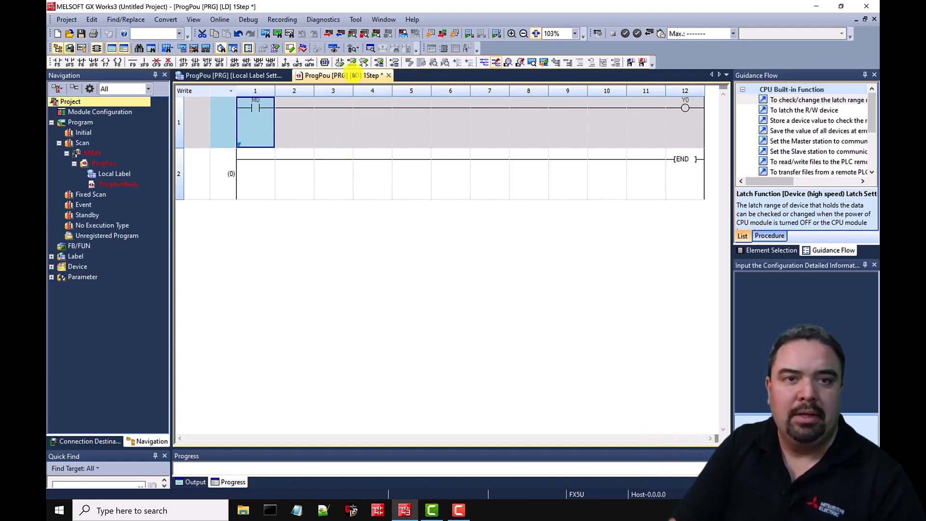
{"action": "mouse_move", "coordinate": [338, 62]}
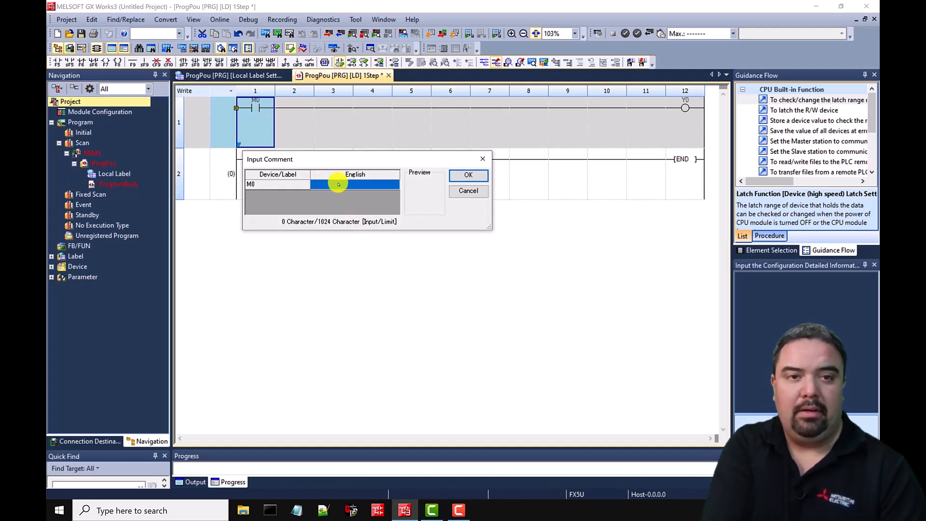
Comment M0 as 'UserTrigger' and Y0 as 'RealOutput'.
{"action": "type", "text": "UserTrigger"}
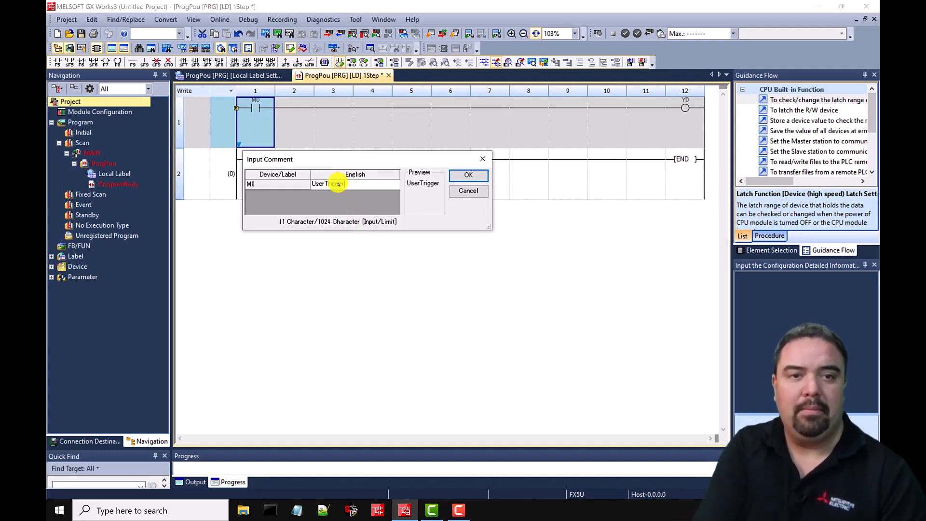
{"action": "left_click", "coordinate": [468, 175]}
{"action": "type", "text": "R"}
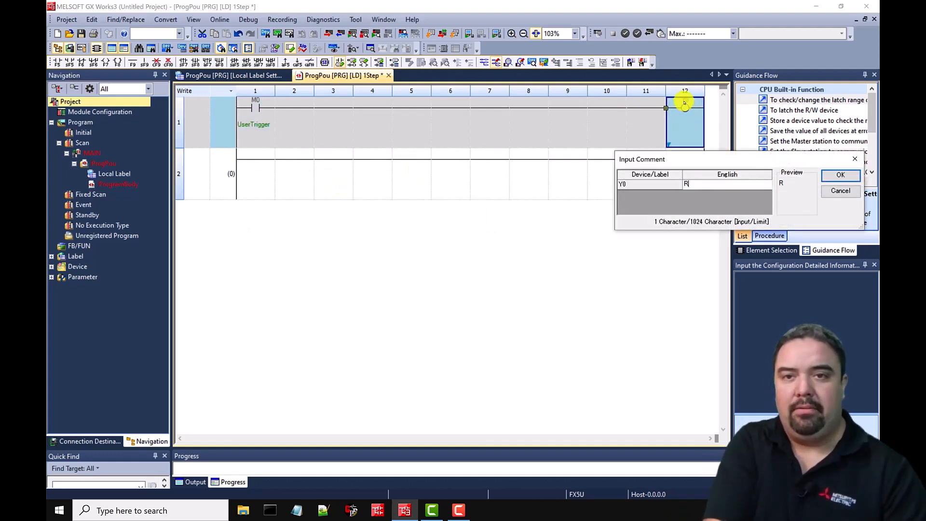
{"action": "left_click", "coordinate": [840, 174]}
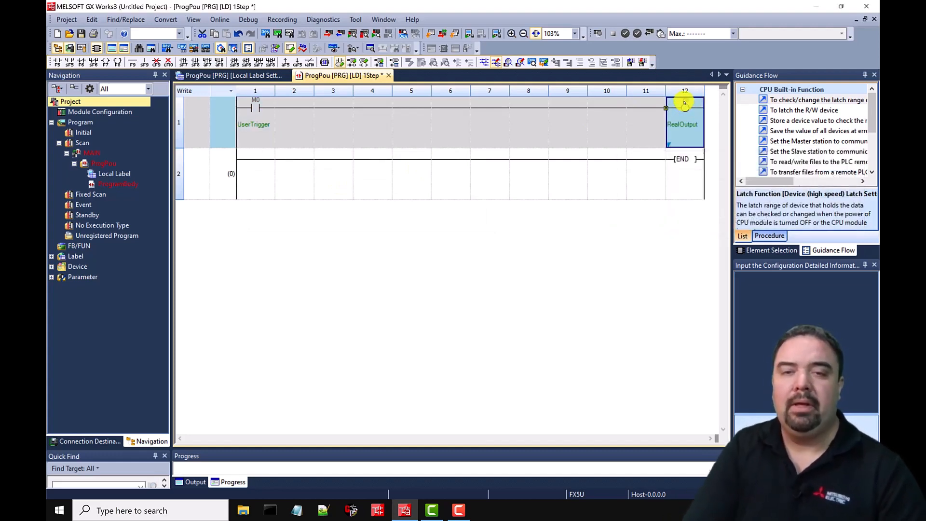
{"action": "mouse_move", "coordinate": [684, 105]}
{"action": "type", "text": "Turning"}
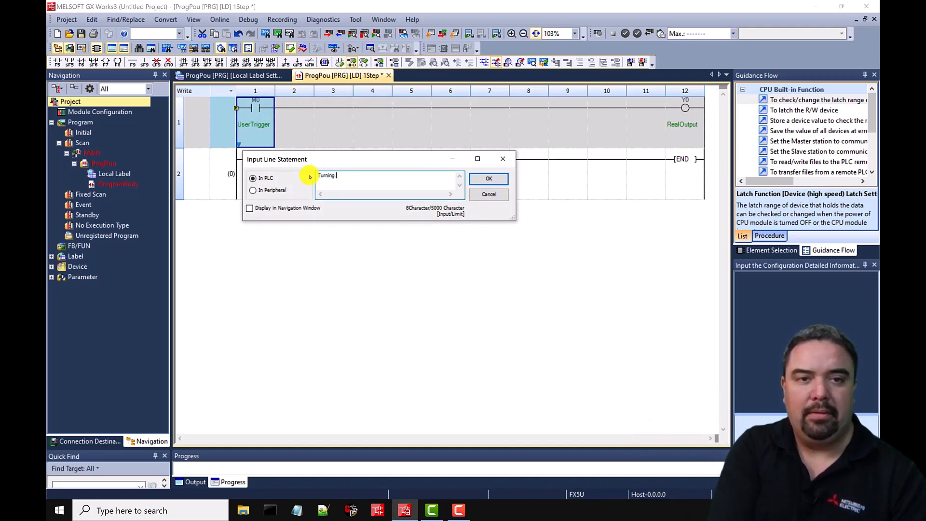
Add title statement 'Turning on M0 will turn on Y0', shown in the navigation window.
{"action": "type", "text": "on M0 will turn"}
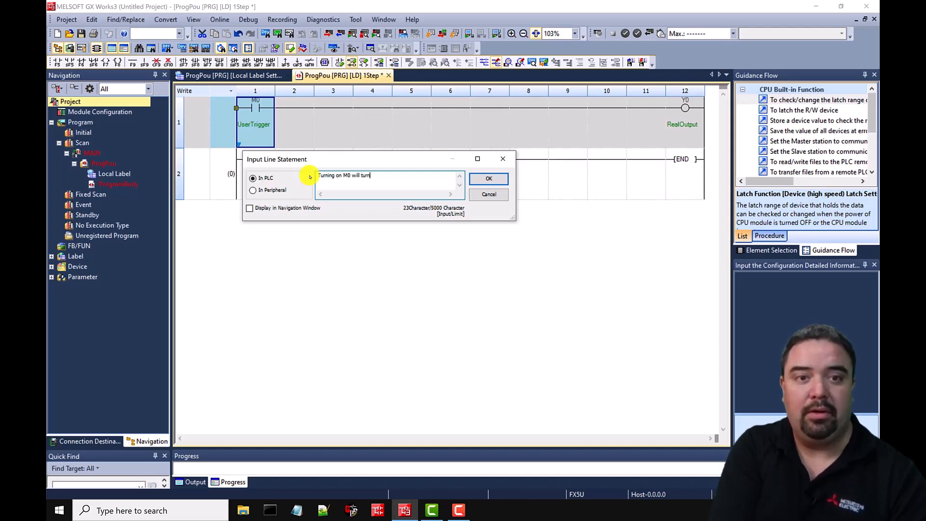
{"action": "type", "text": "on Y0"}
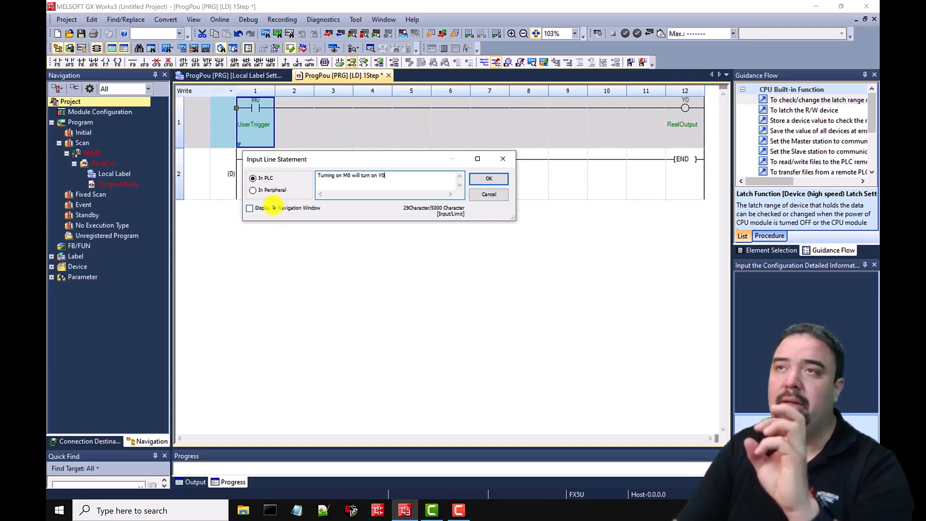
{"action": "mouse_move", "coordinate": [230, 210]}
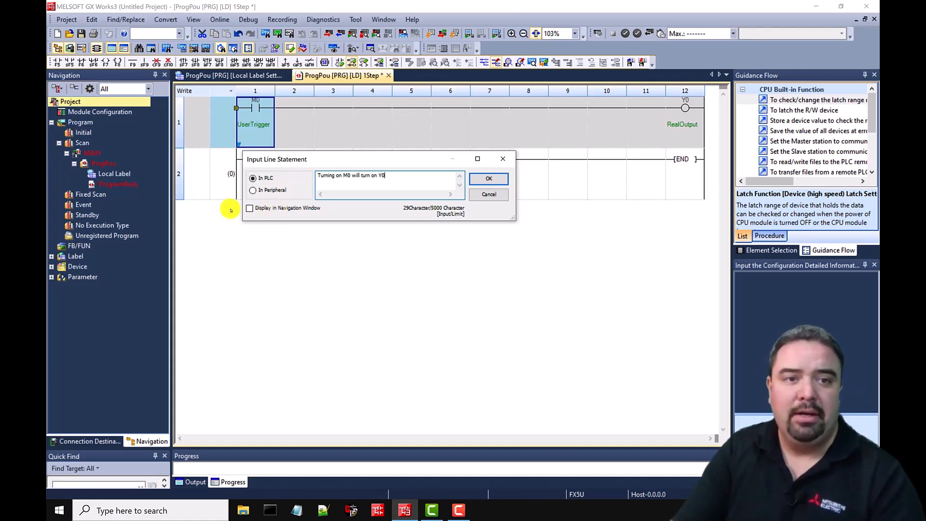
{"action": "left_click", "coordinate": [249, 207]}
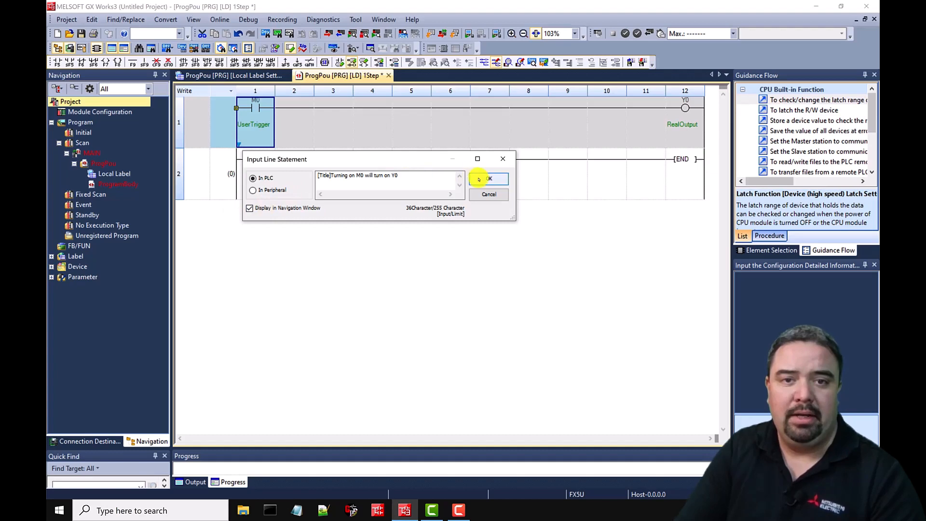
{"action": "left_click", "coordinate": [487, 179]}
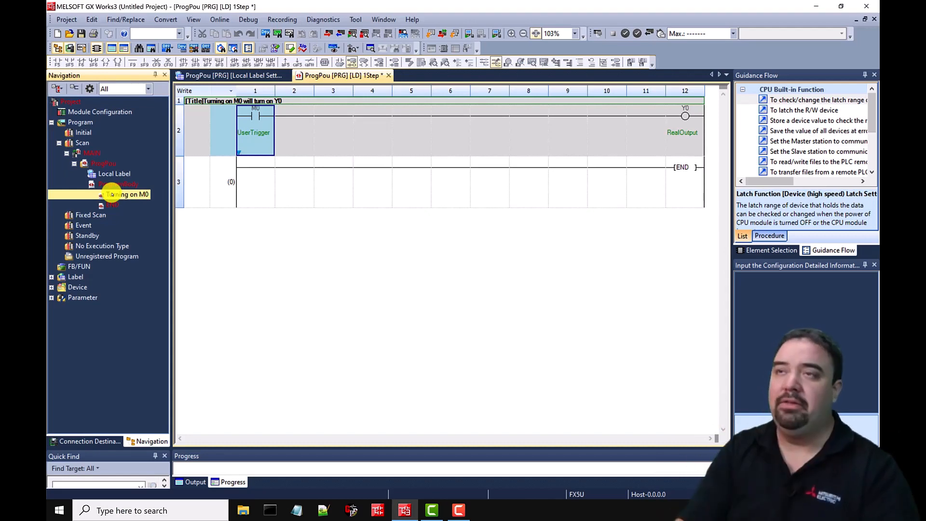
{"action": "left_click", "coordinate": [332, 130]}
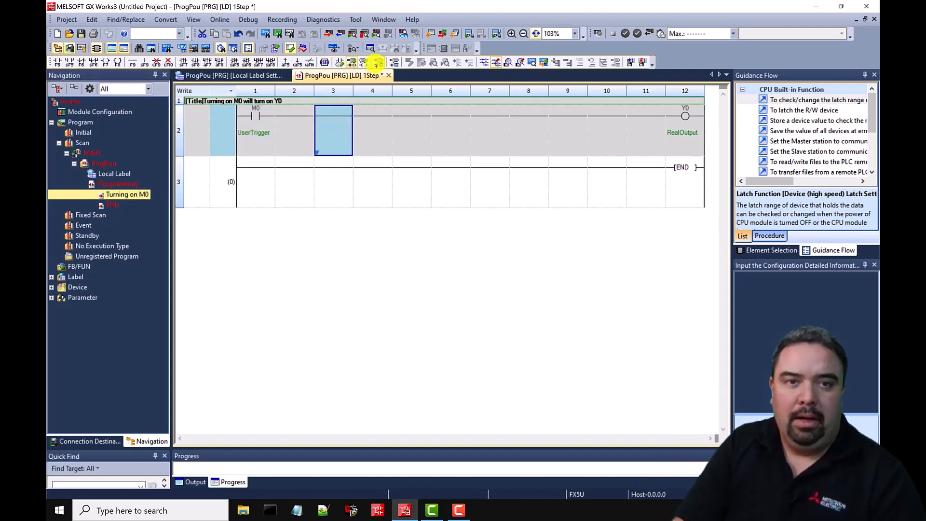
{"action": "mouse_move", "coordinate": [364, 62]}
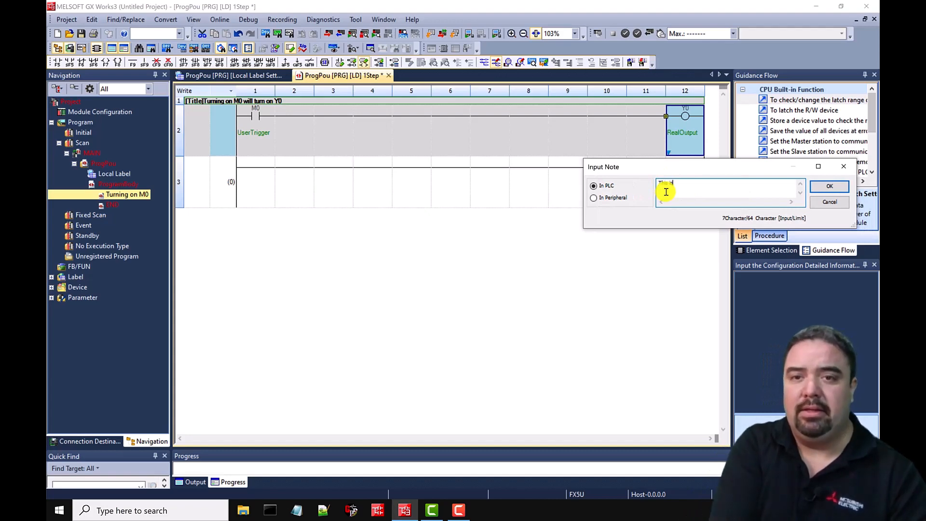
Attach a note to the Y0 coil describing it as an output.
{"action": "type", "text": "is an out"}
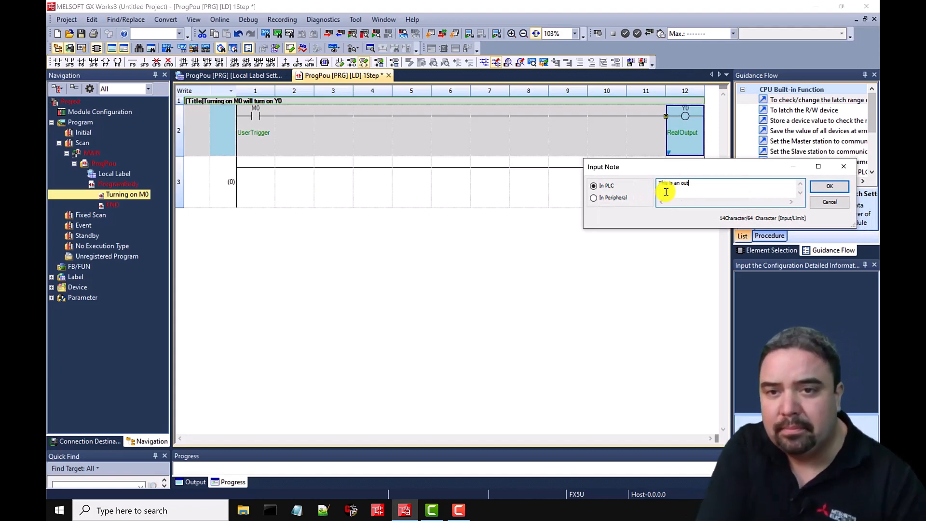
{"action": "left_click", "coordinate": [829, 186]}
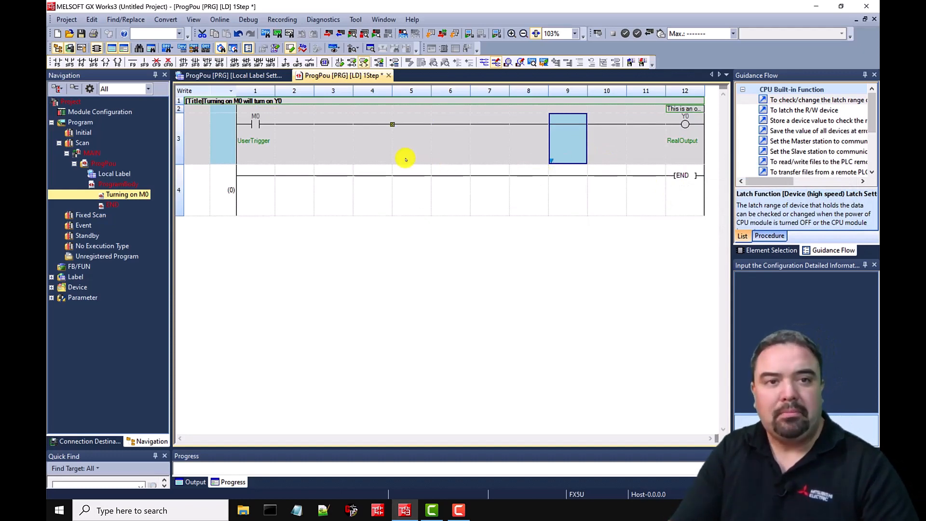
Convert the ladder program to 71 steps and review the View and Convert menus.
{"action": "key", "text": "f5"}
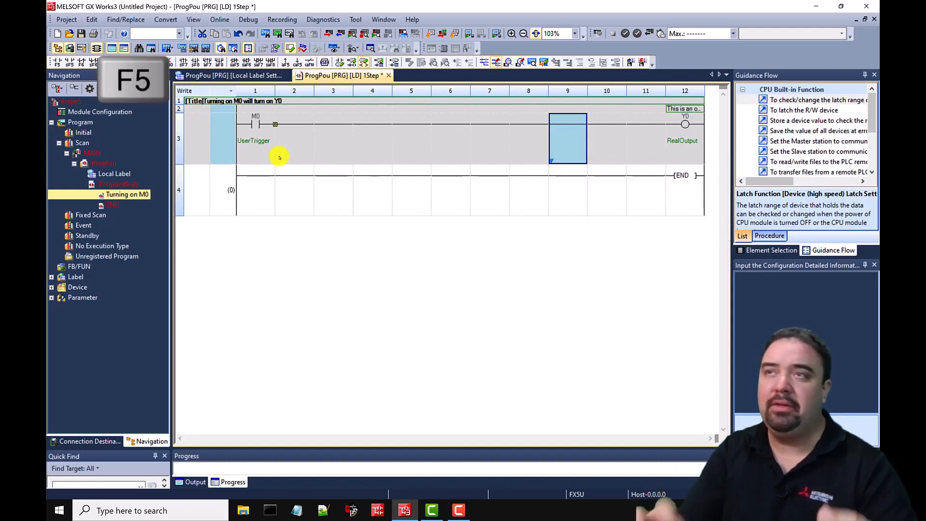
{"action": "key", "text": "f5"}
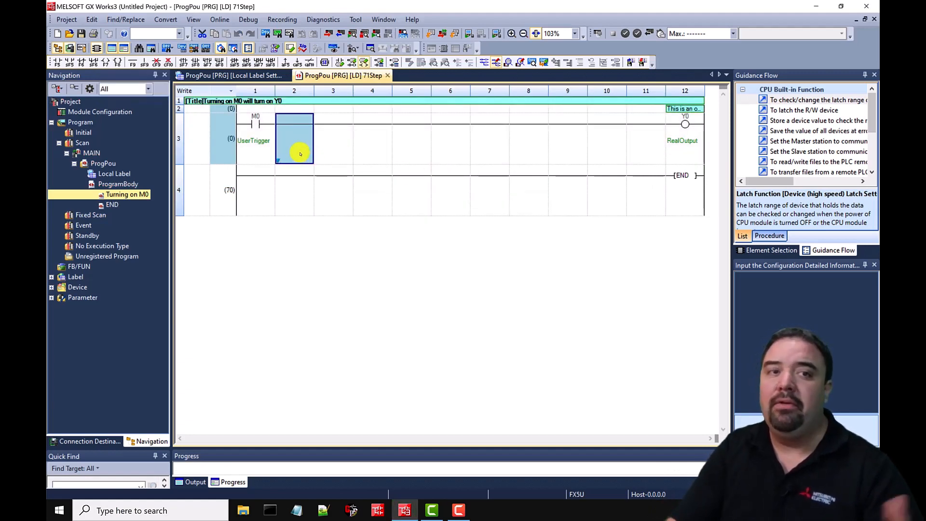
{"action": "left_click", "coordinate": [193, 20]}
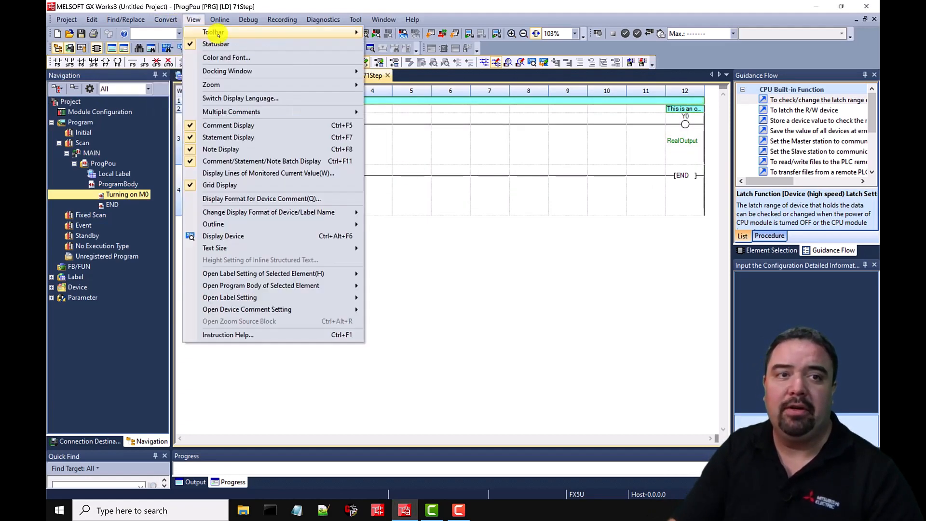
{"action": "left_click", "coordinate": [165, 19]}
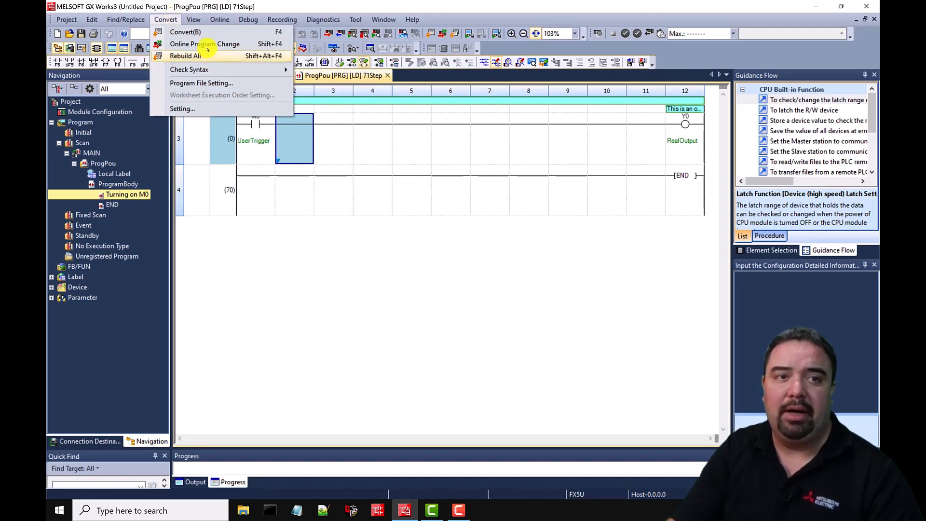
{"action": "mouse_move", "coordinate": [205, 44]}
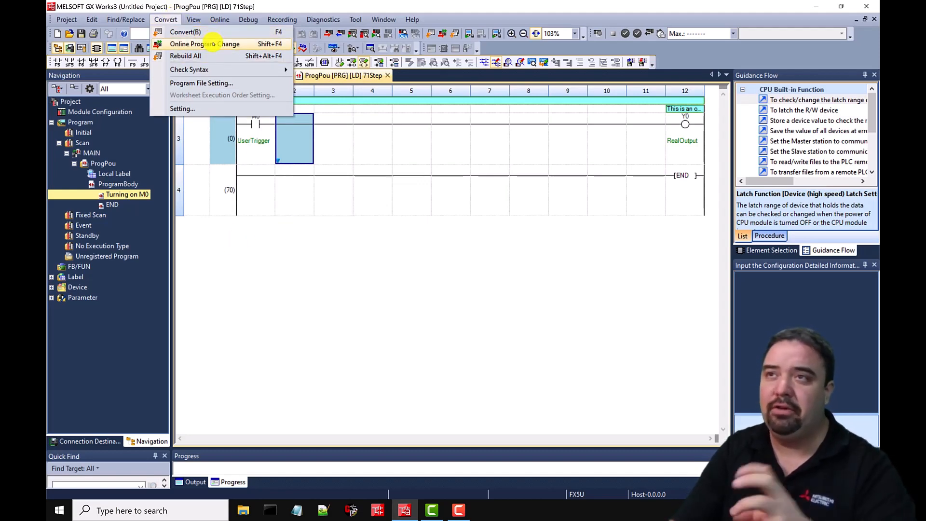
{"action": "mouse_move", "coordinate": [189, 56]}
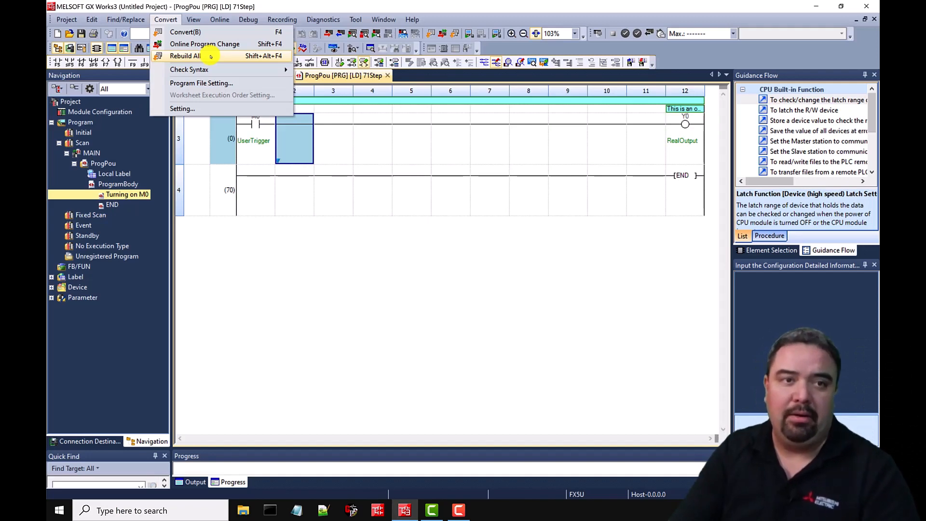
{"action": "mouse_move", "coordinate": [543, 255]}
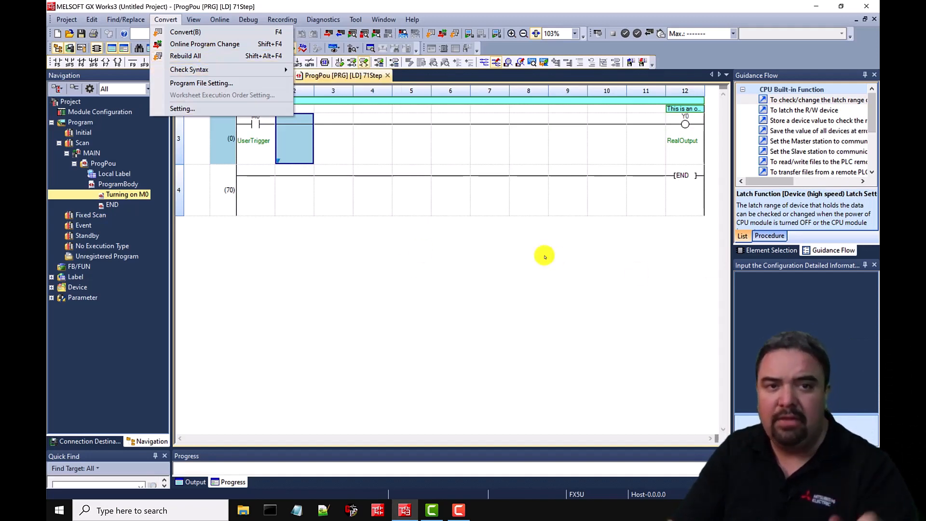